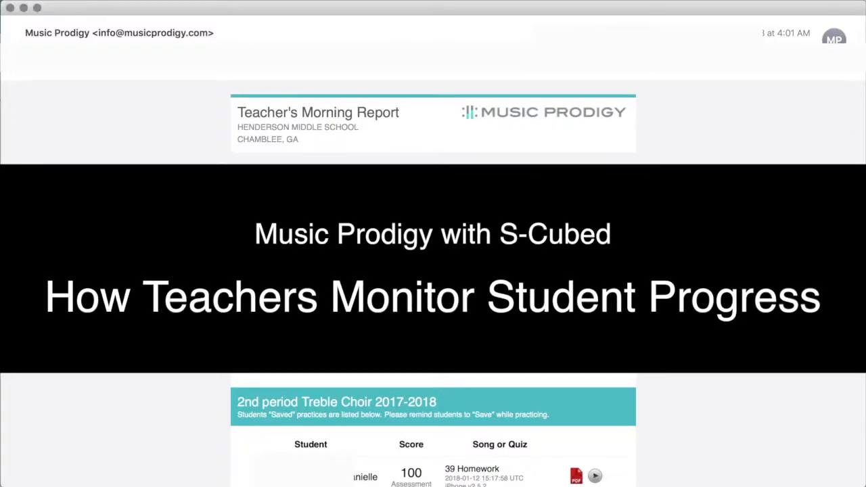
Scroll through the morning report's saved practices and scores for 2nd period Treble Choir.
{"action": "scroll", "scroll_direction": "down", "scroll_amount": 3}
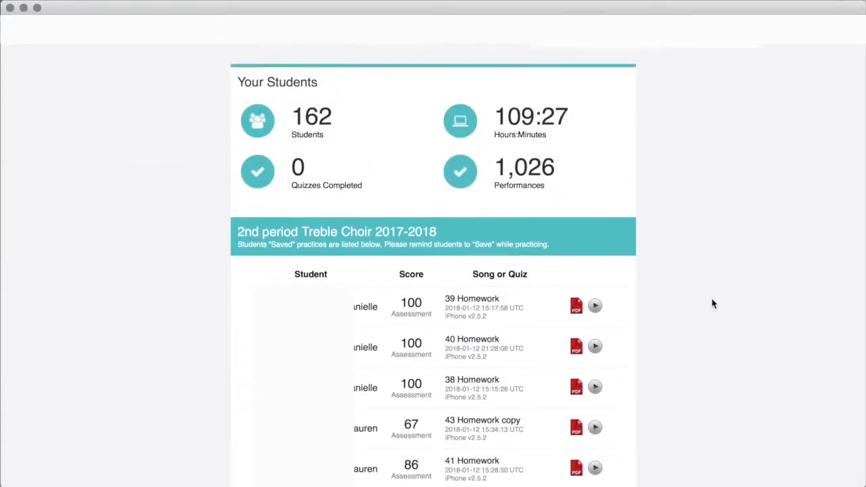
{"action": "scroll", "scroll_direction": "down", "scroll_amount": 3}
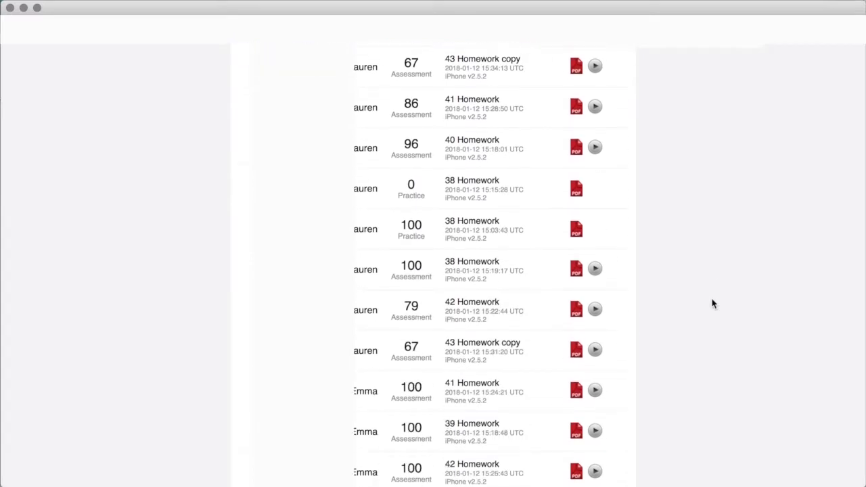
{"action": "scroll", "scroll_direction": "down", "scroll_amount": 3}
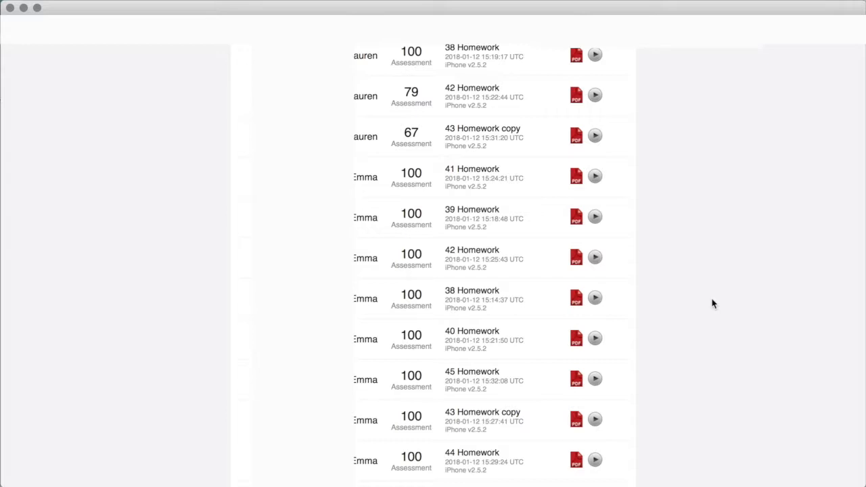
{"action": "scroll", "scroll_direction": "down", "scroll_amount": 3}
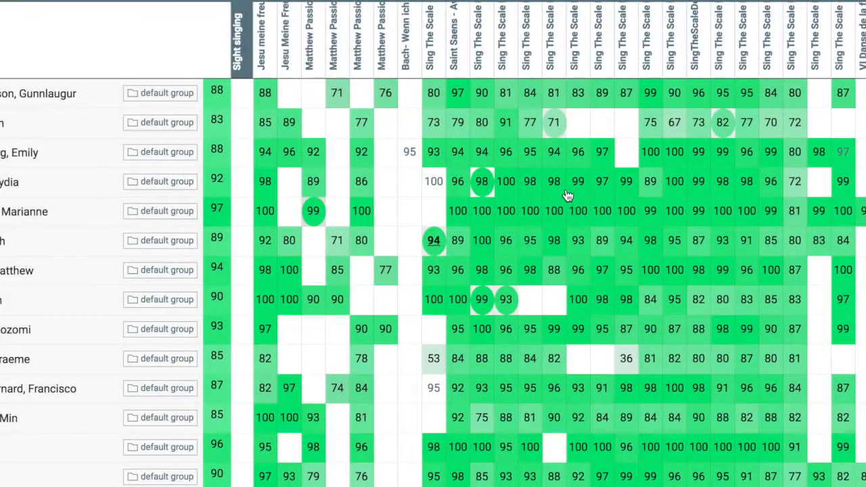
{"action": "mouse_move", "coordinate": [482, 306]}
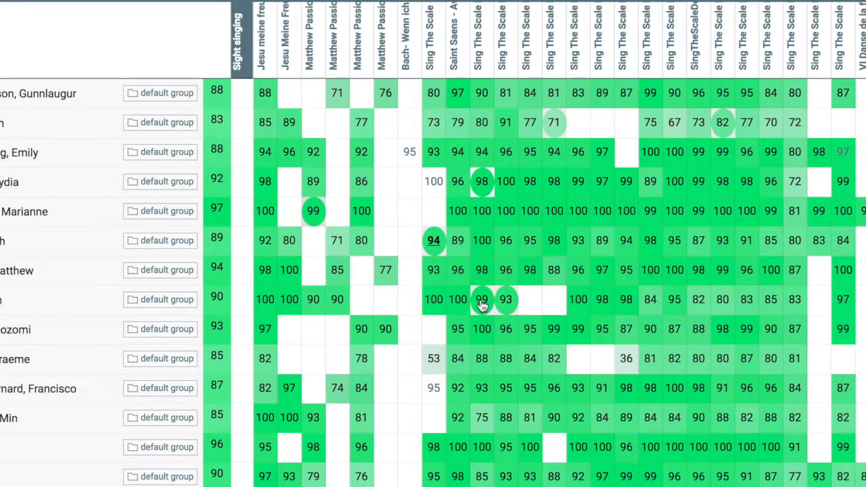
Open the attempts behind the student's 99 score in Sing The Scale Degree.
{"action": "left_click", "coordinate": [481, 300]}
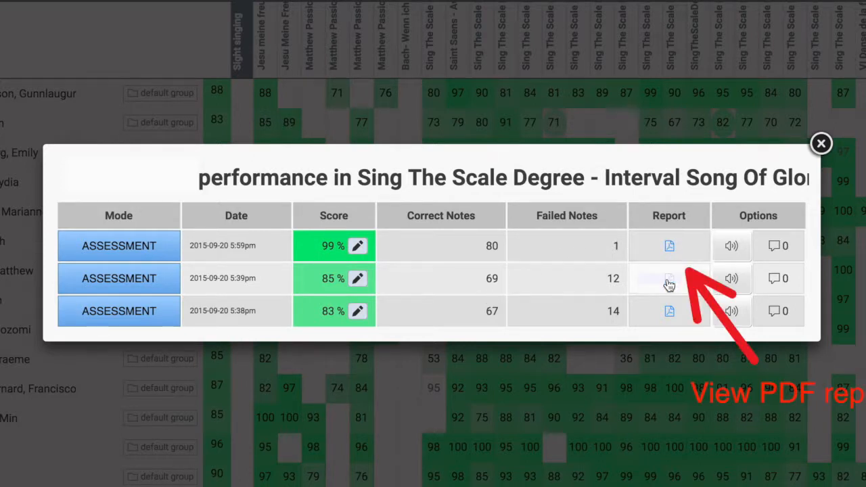
View the 85% attempt's PDF report and play its audio recording.
{"action": "left_click", "coordinate": [668, 278]}
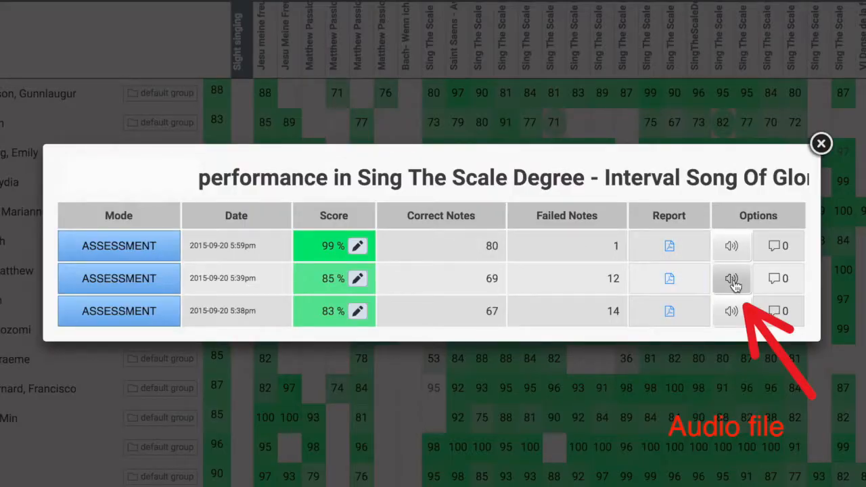
{"action": "left_click", "coordinate": [732, 278]}
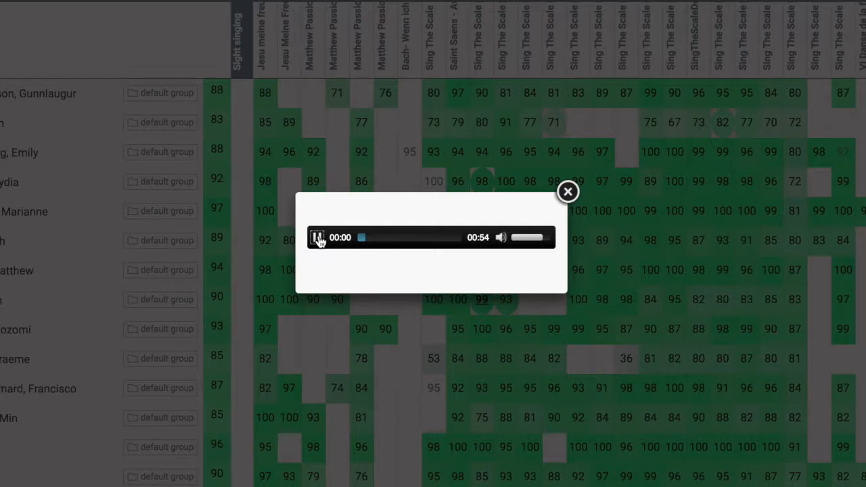
{"action": "left_click", "coordinate": [318, 238]}
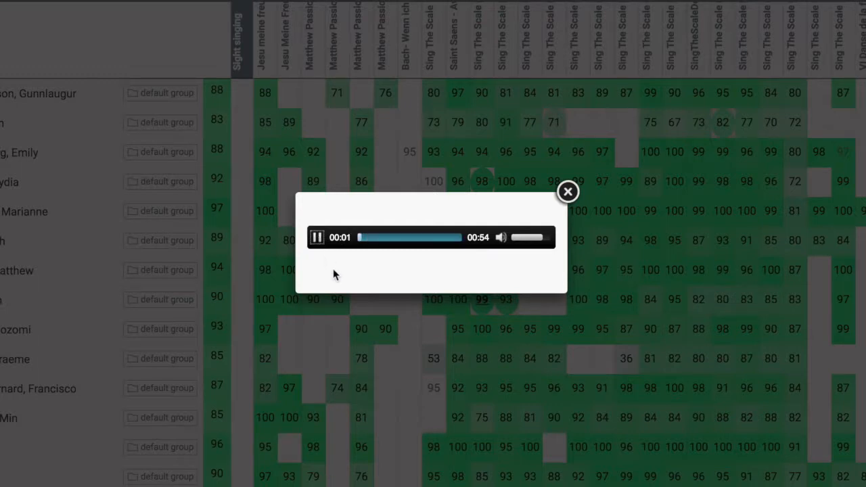
{"action": "left_click", "coordinate": [569, 191]}
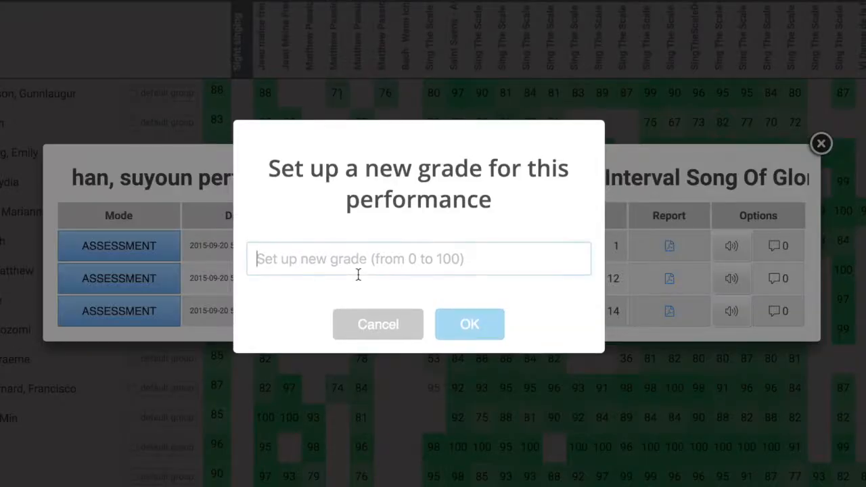
Dismiss the grade prompt, close the performance details, and export the gradebook as CSV.
{"action": "left_click", "coordinate": [378, 324]}
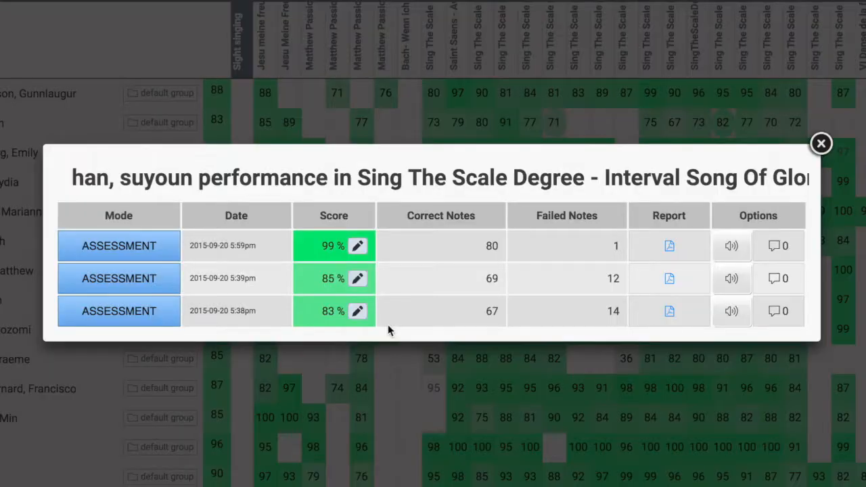
{"action": "left_click", "coordinate": [822, 144]}
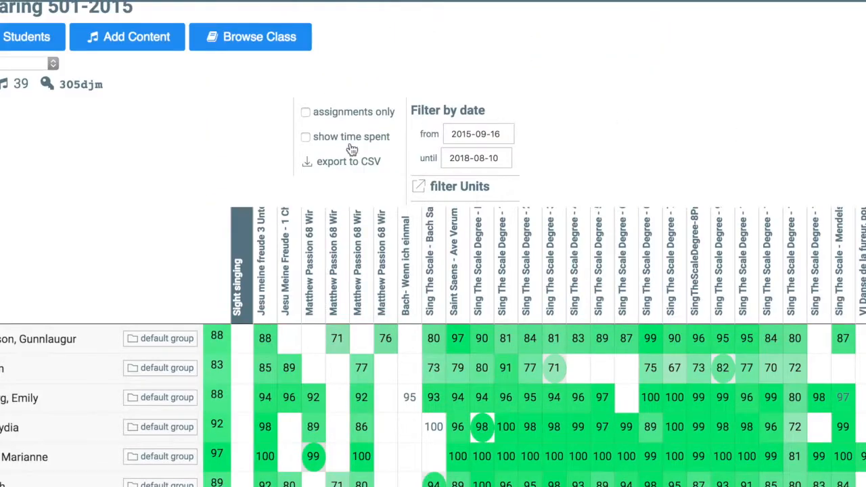
{"action": "left_click", "coordinate": [349, 161]}
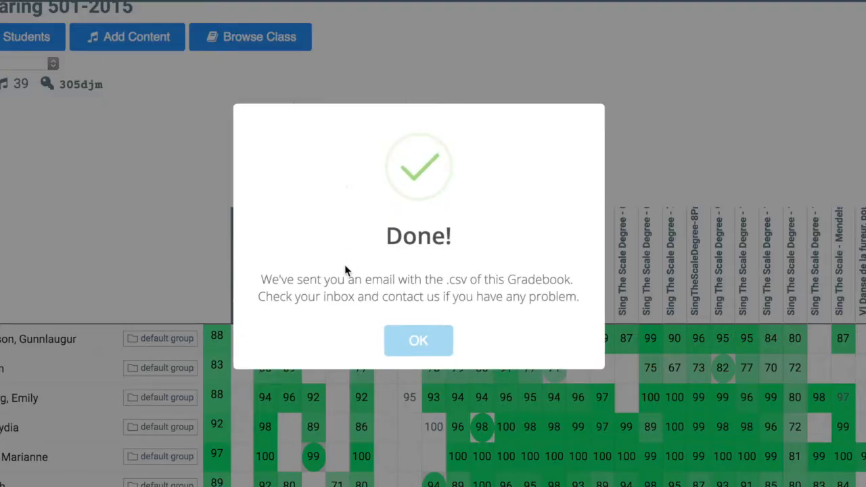